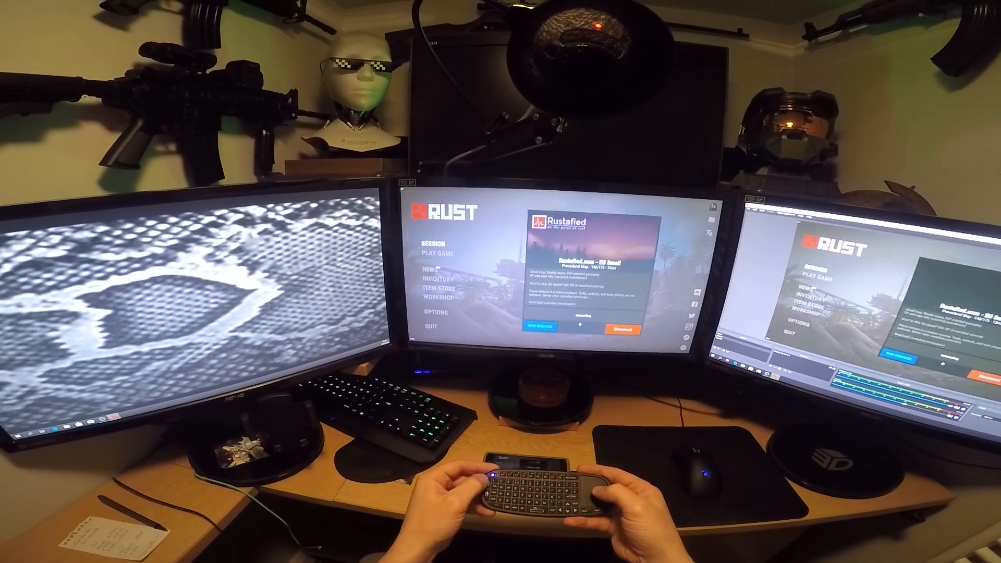
Step: Connect to the Rustafied EU Small server from the main-menu server panel
left_click(624, 328)
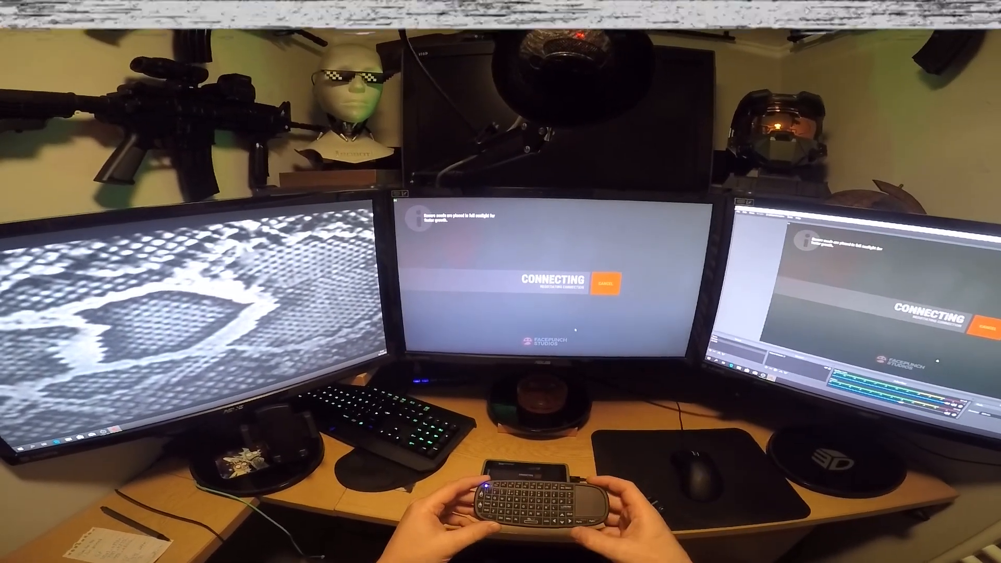